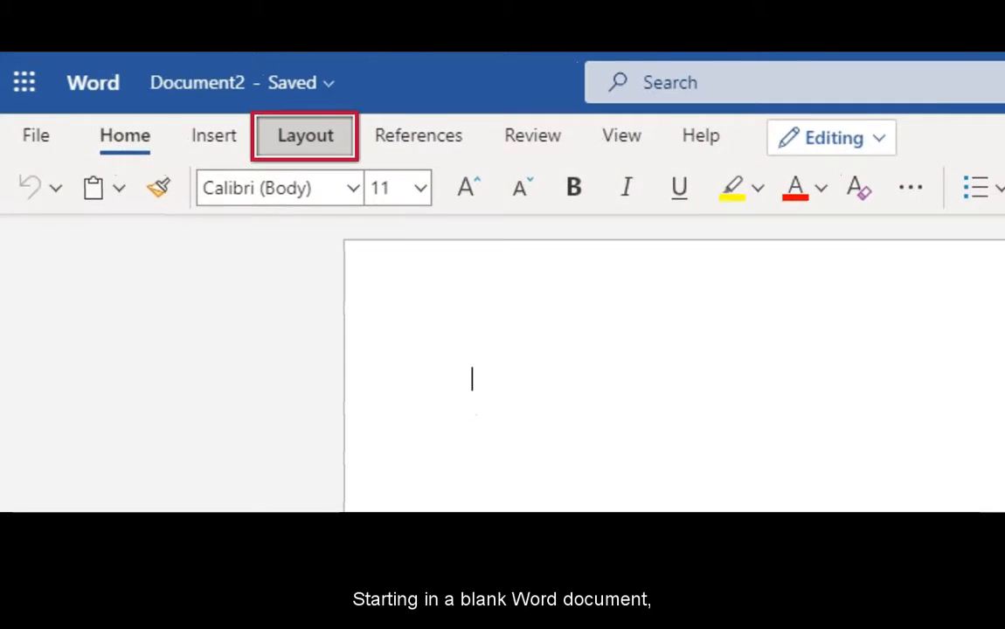
- Apply Normal 1-inch margins and set Spacing After to 0 pt from the Layout tab
{"action": "left_click", "coordinate": [305, 136]}
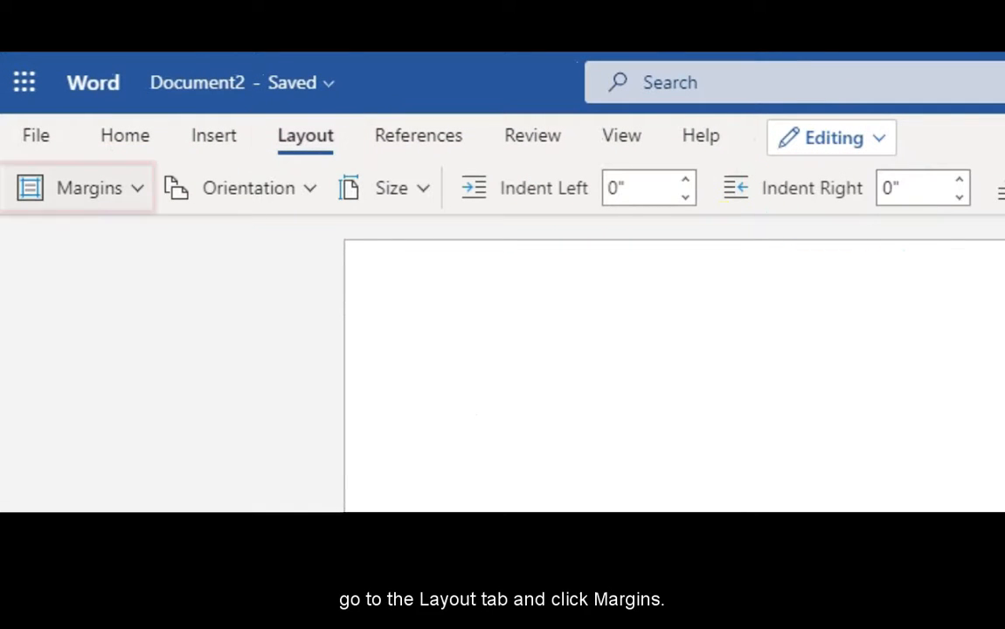
{"action": "left_click", "coordinate": [87, 187]}
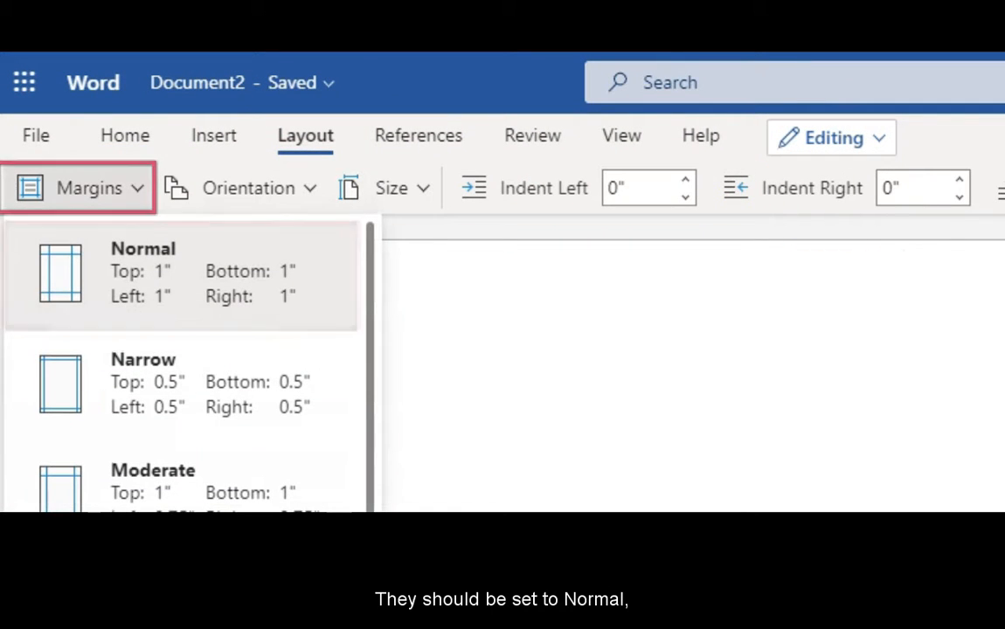
{"action": "mouse_move", "coordinate": [182, 273]}
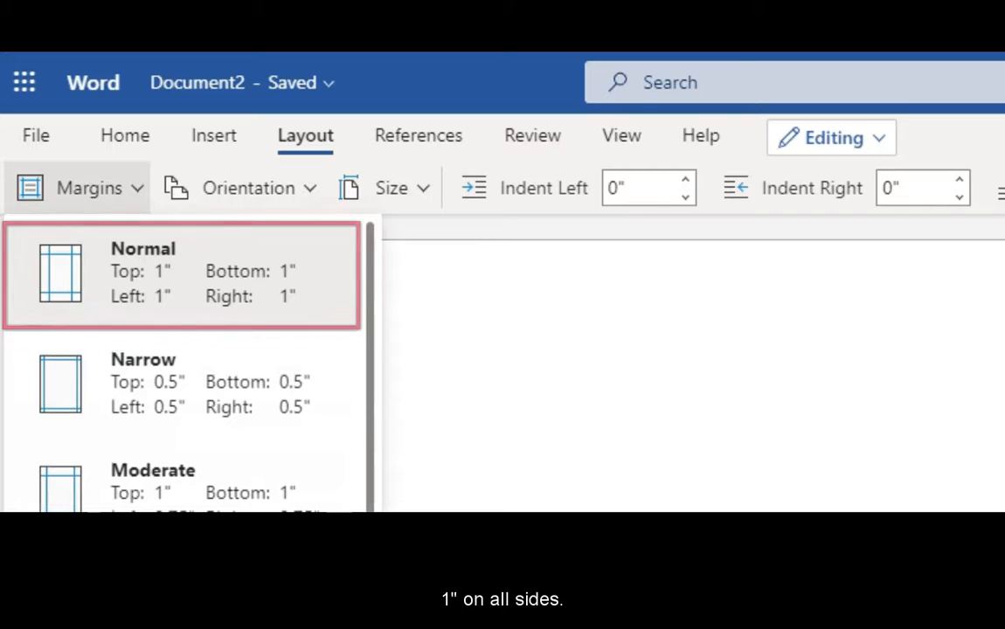
{"action": "left_click", "coordinate": [182, 275]}
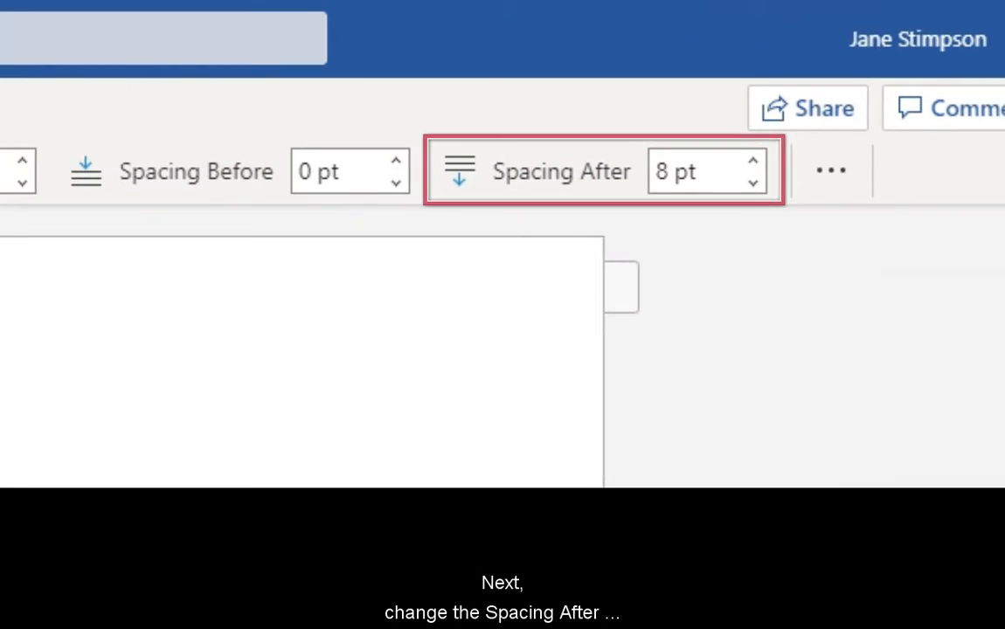
{"action": "left_click", "coordinate": [754, 184]}
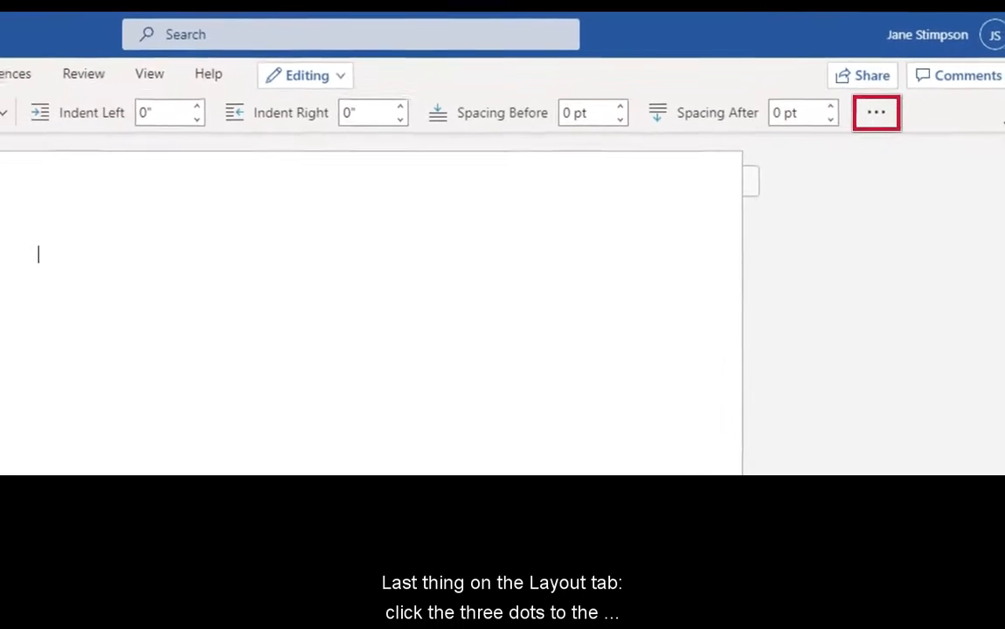
- Set Line spacing to Double in Paragraph Options and confirm
{"action": "left_click", "coordinate": [876, 111]}
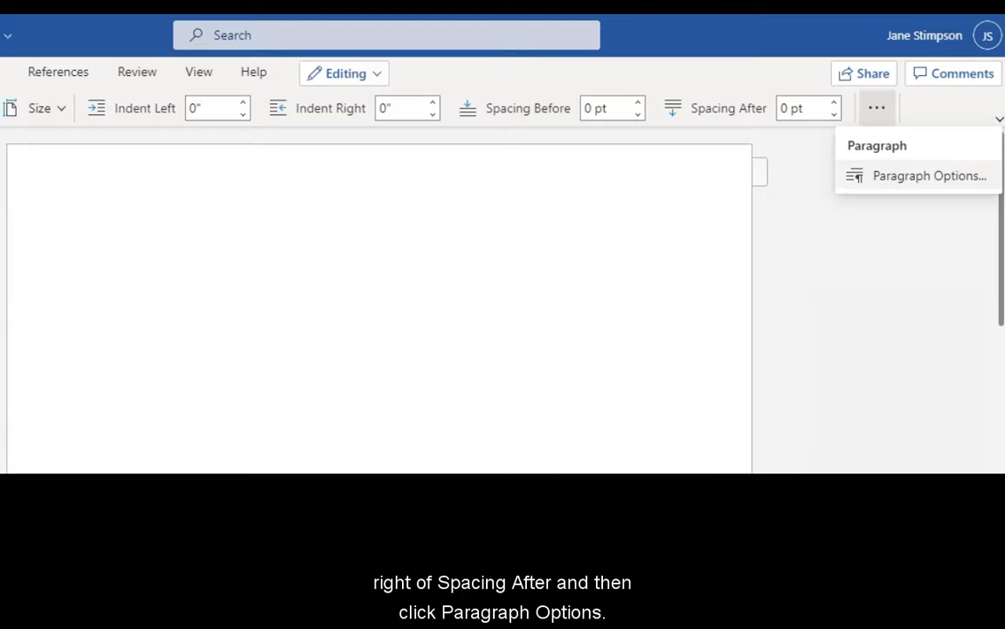
{"action": "left_click", "coordinate": [928, 175]}
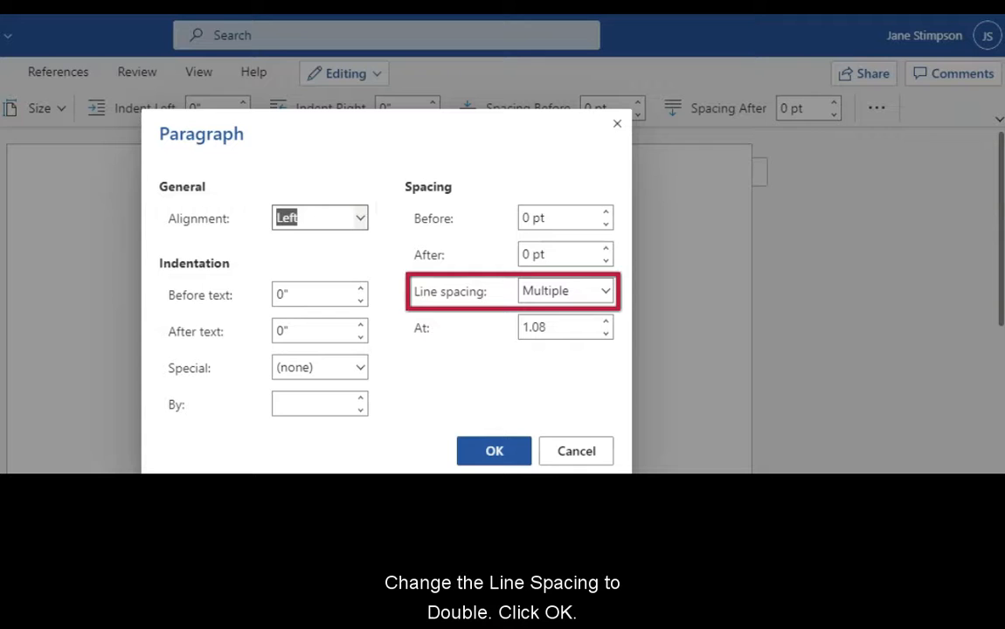
{"action": "left_click", "coordinate": [493, 451]}
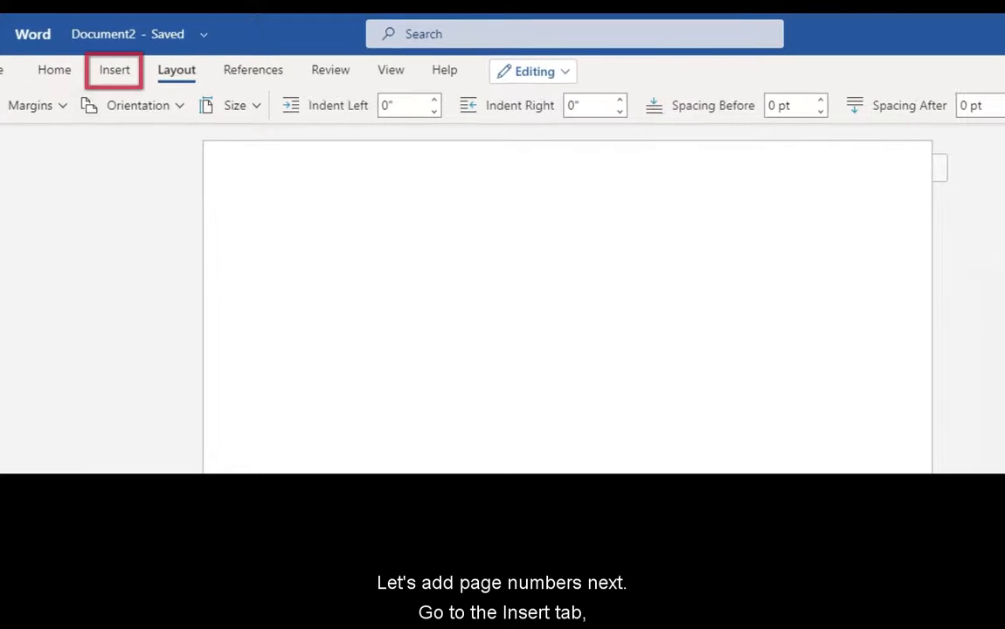
- Insert page numbers at the top-right of the header
{"action": "left_click", "coordinate": [114, 70]}
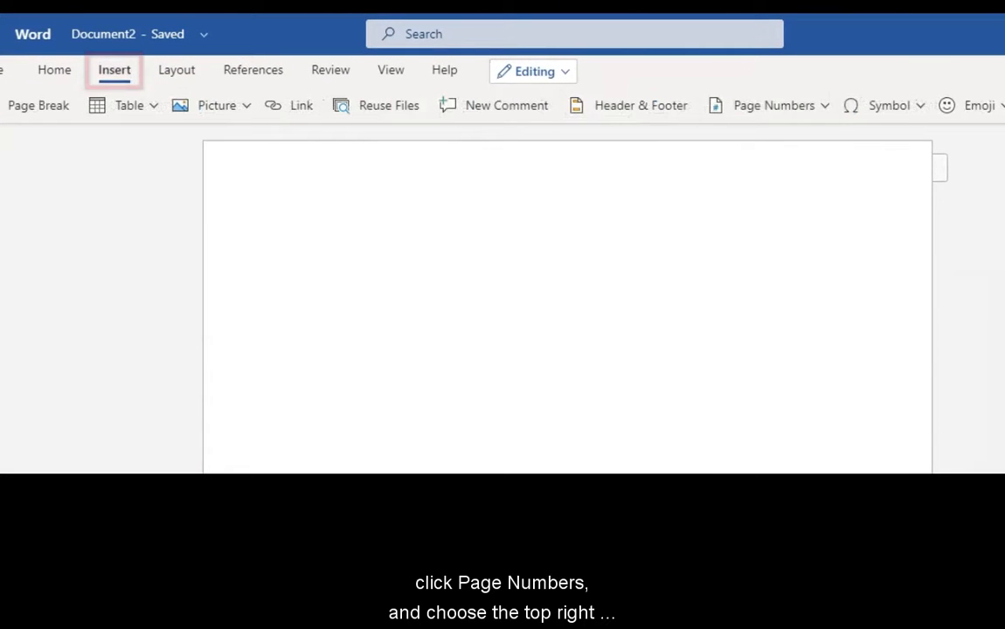
{"action": "left_click", "coordinate": [768, 105]}
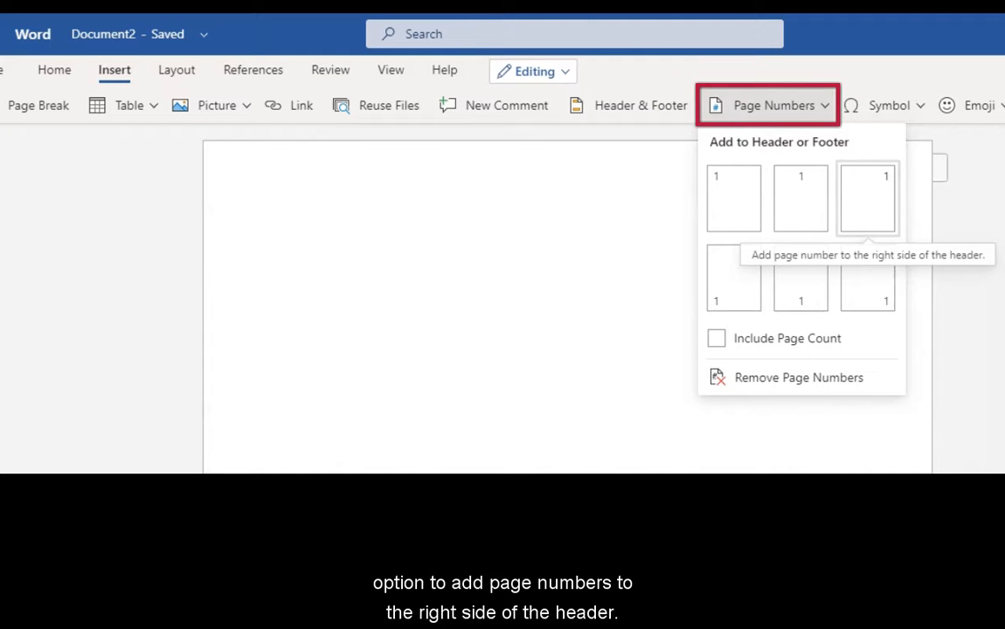
{"action": "mouse_move", "coordinate": [867, 199]}
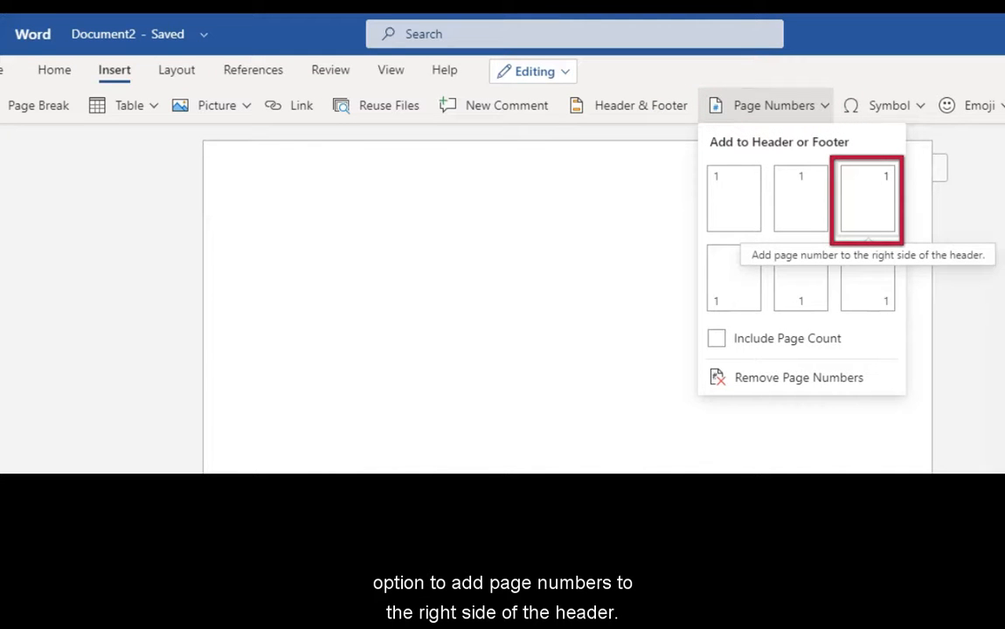
{"action": "left_click", "coordinate": [867, 198]}
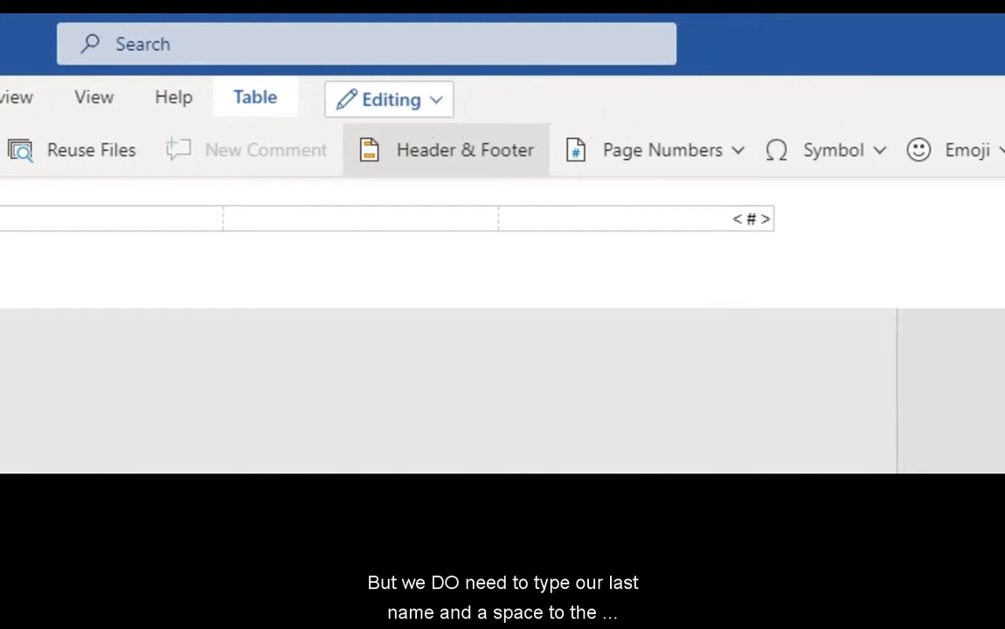
- Add the last name 'Stimpson' before the page number and set it in Times New Roman
{"action": "type", "text": "Stimp"}
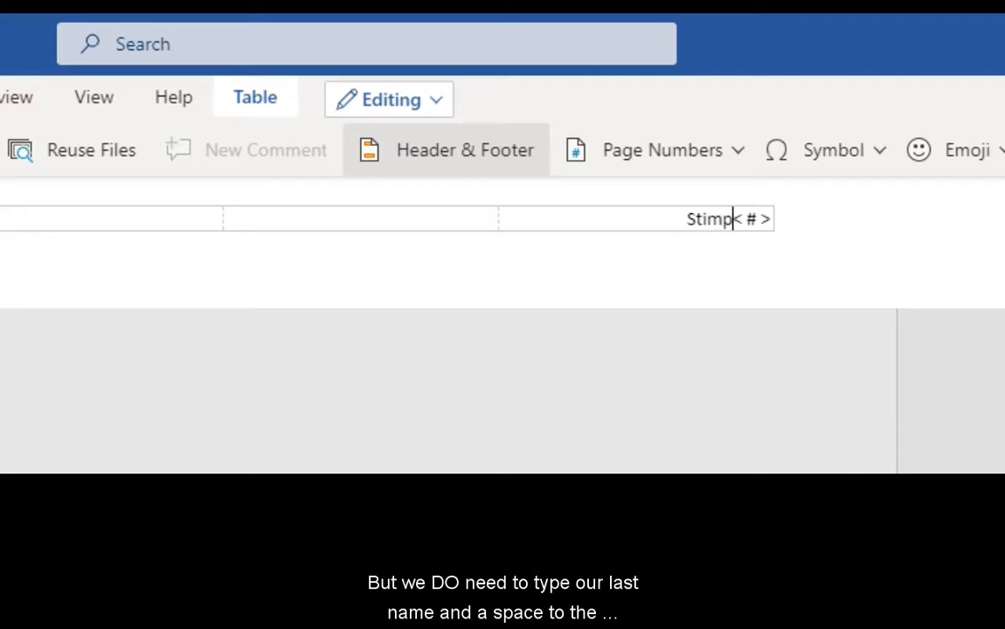
{"action": "type", "text": "son"}
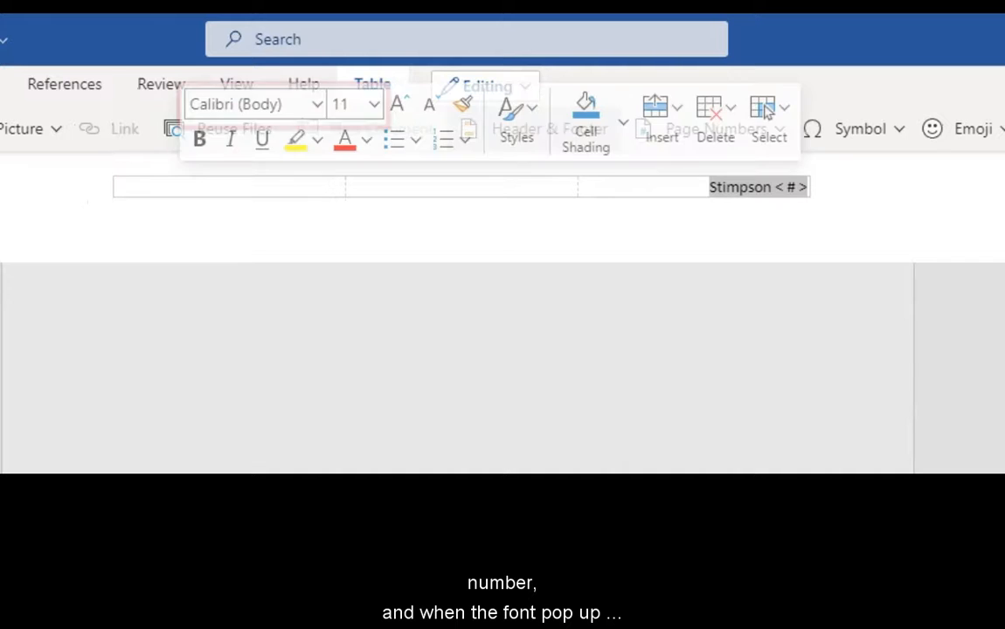
{"action": "left_click", "coordinate": [254, 105]}
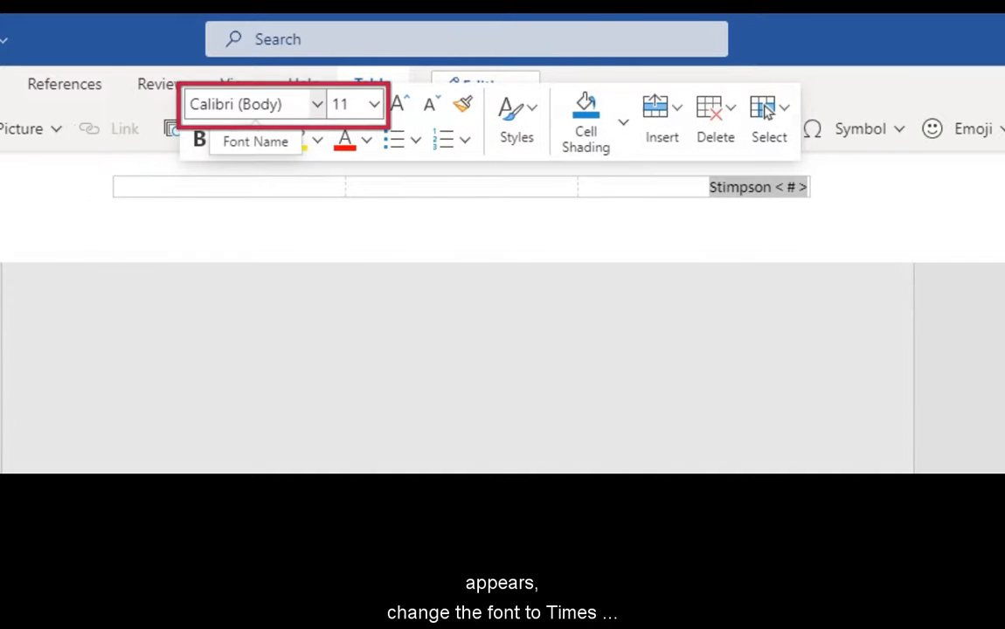
{"action": "left_click", "coordinate": [253, 105]}
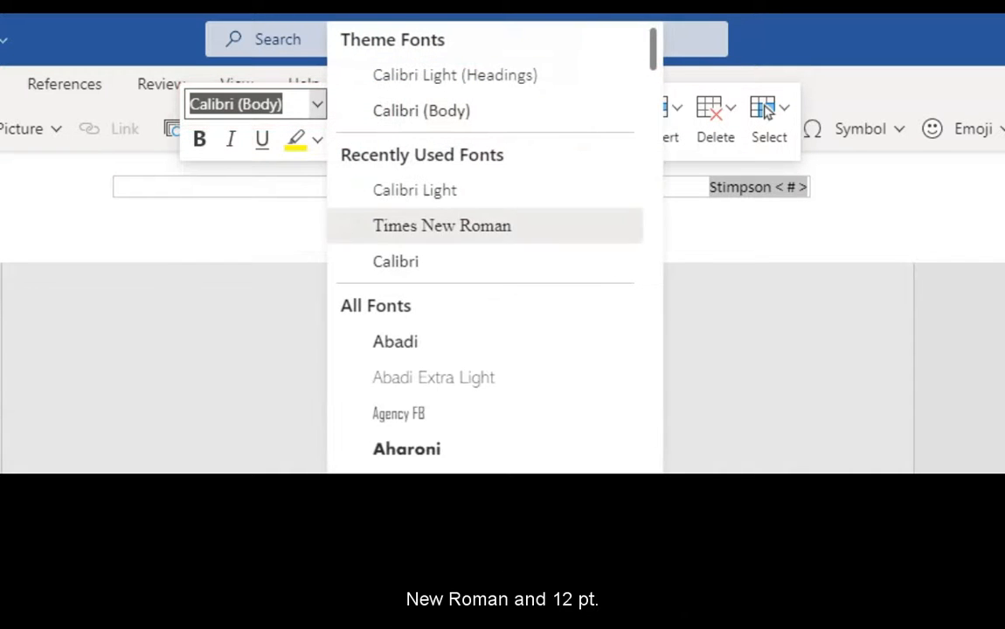
{"action": "left_click", "coordinate": [441, 226]}
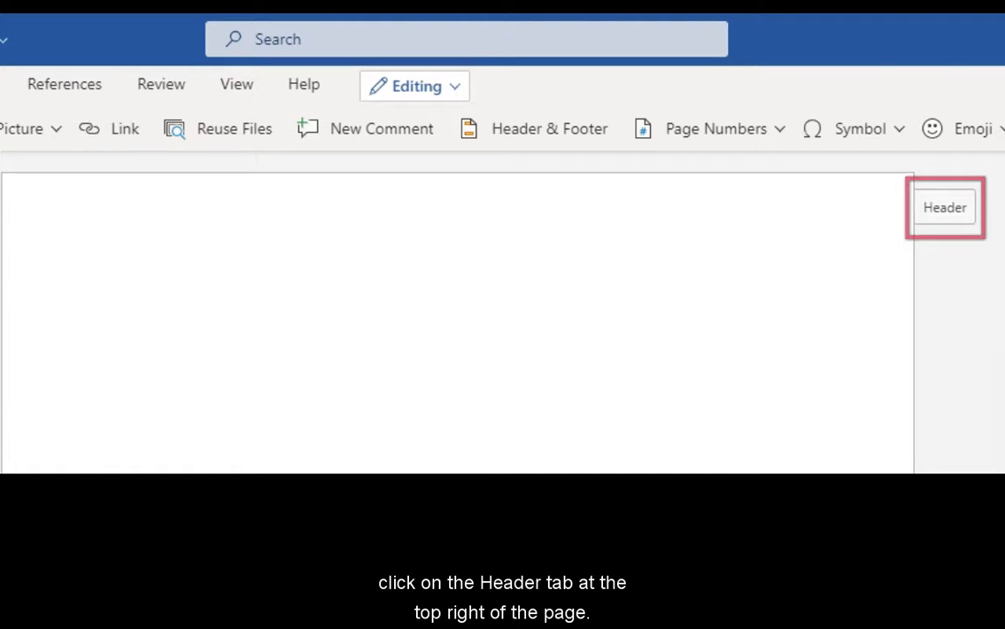
- Check the header with the page number and return to the Home formatting options
{"action": "left_click", "coordinate": [944, 206]}
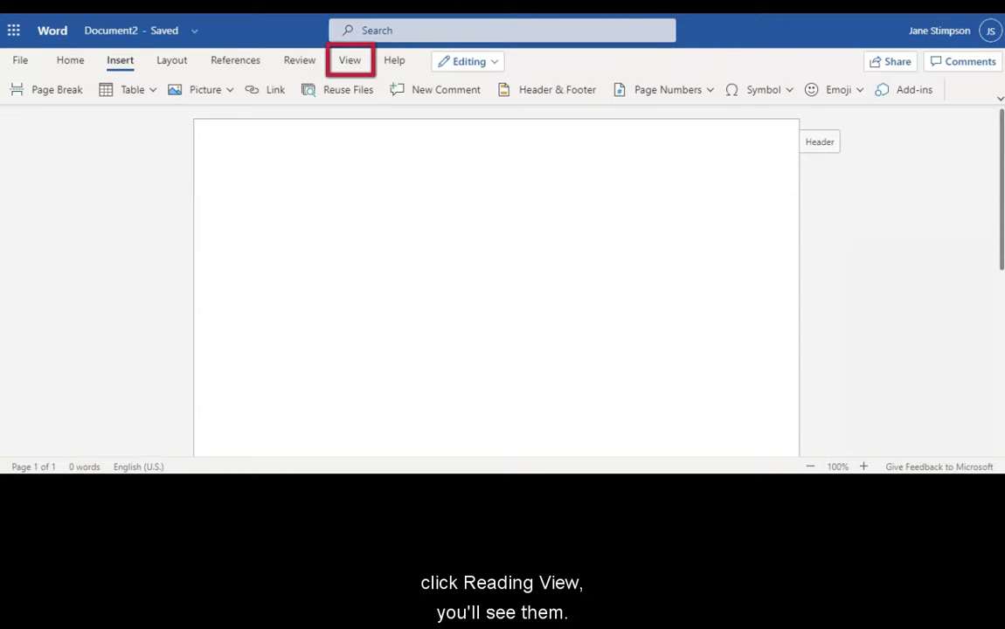
{"action": "left_click", "coordinate": [349, 60]}
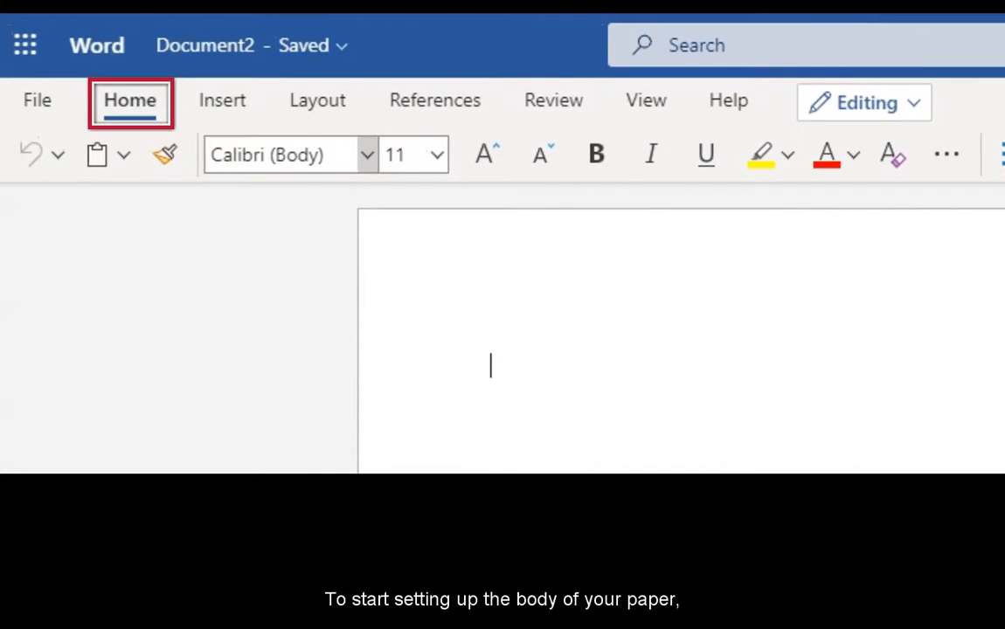
{"action": "left_click", "coordinate": [289, 153]}
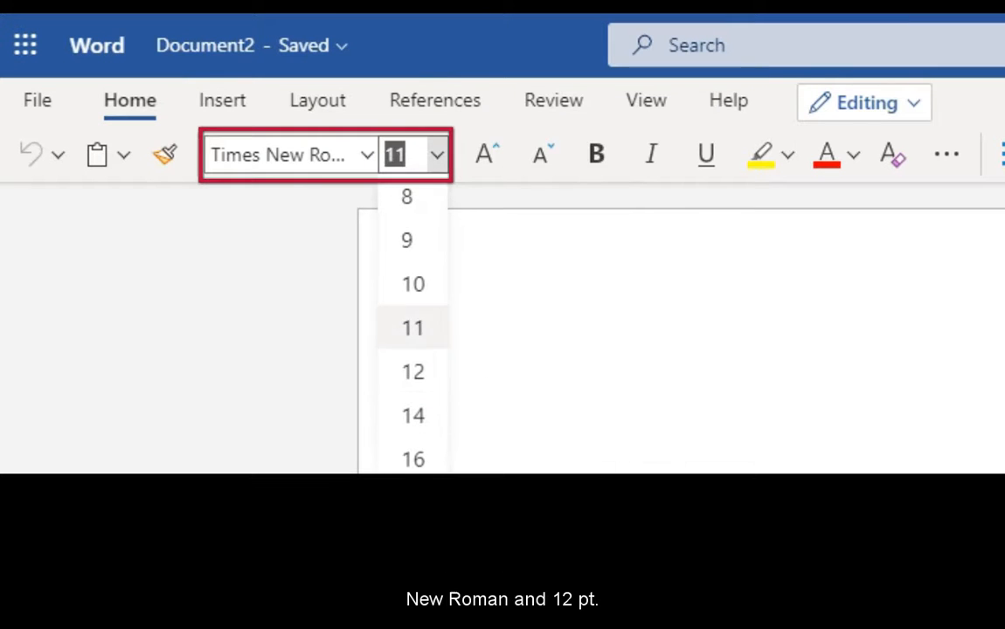
{"action": "left_click", "coordinate": [412, 371]}
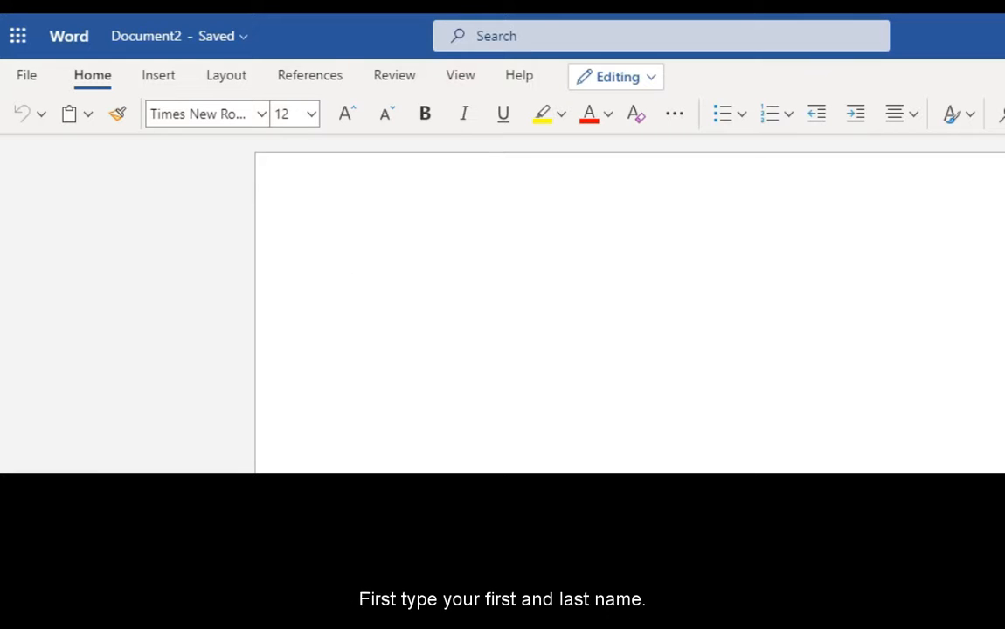
{"action": "type", "text": "Jane Stimpson"}
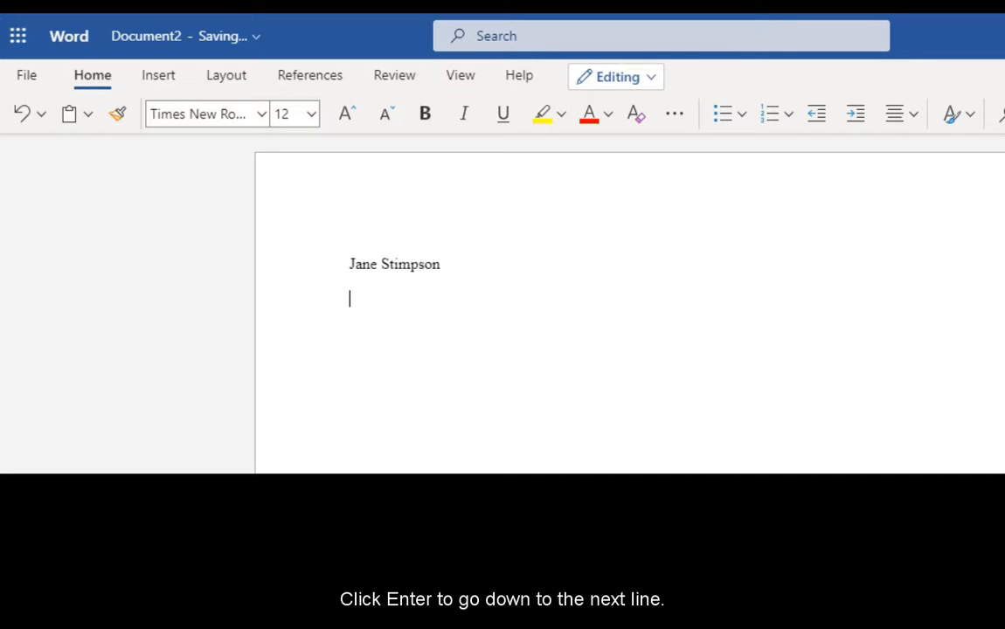
{"action": "type", "text": "Professor Thrift"}
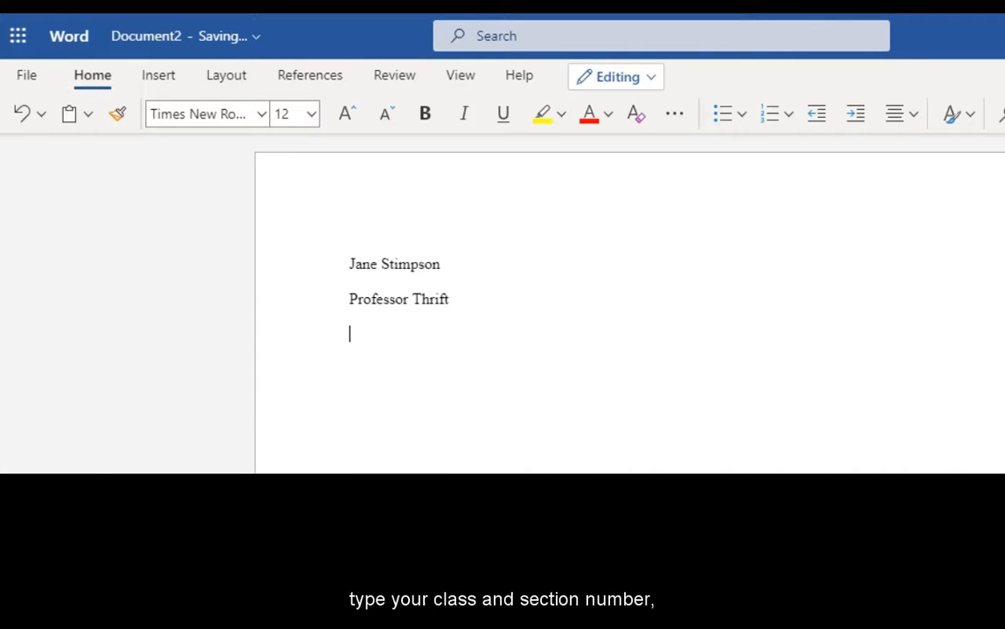
{"action": "type", "text": "ENGL 1301-5009"}
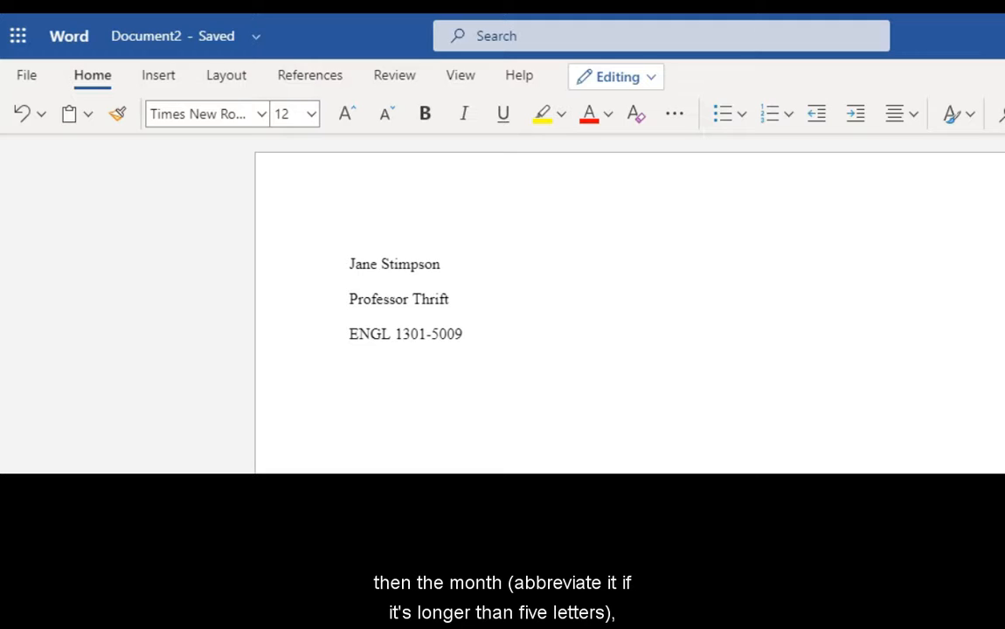
{"action": "type", "text": "11 De"}
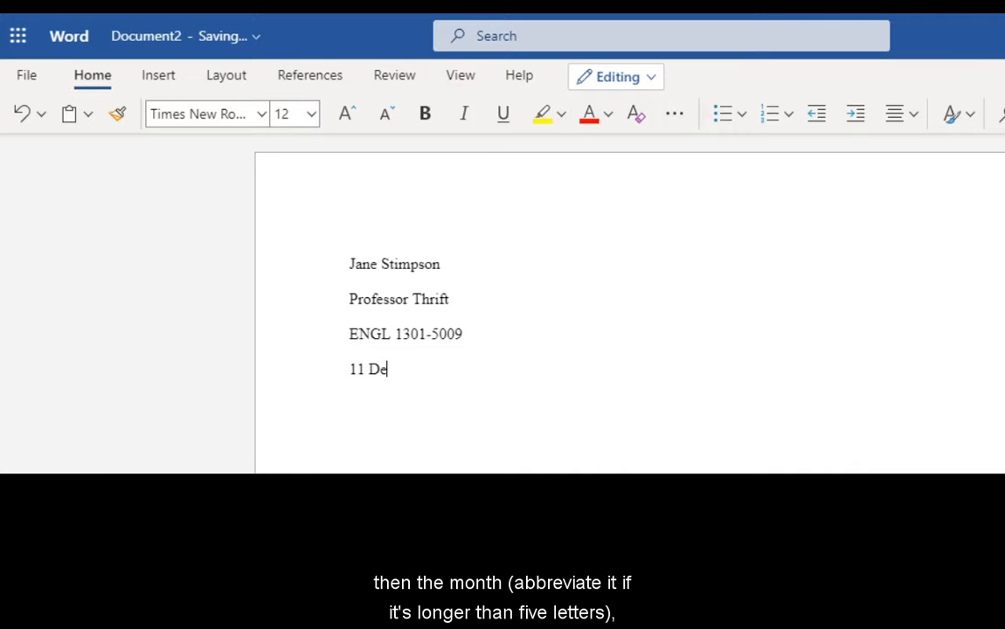
{"action": "type", "text": "c."}
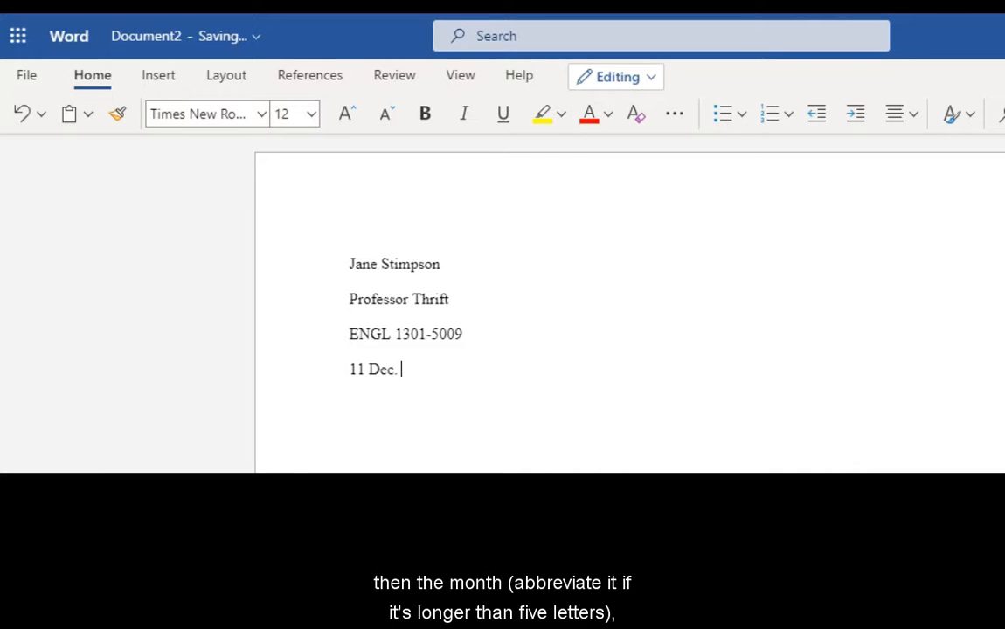
{"action": "type", "text": "2020"}
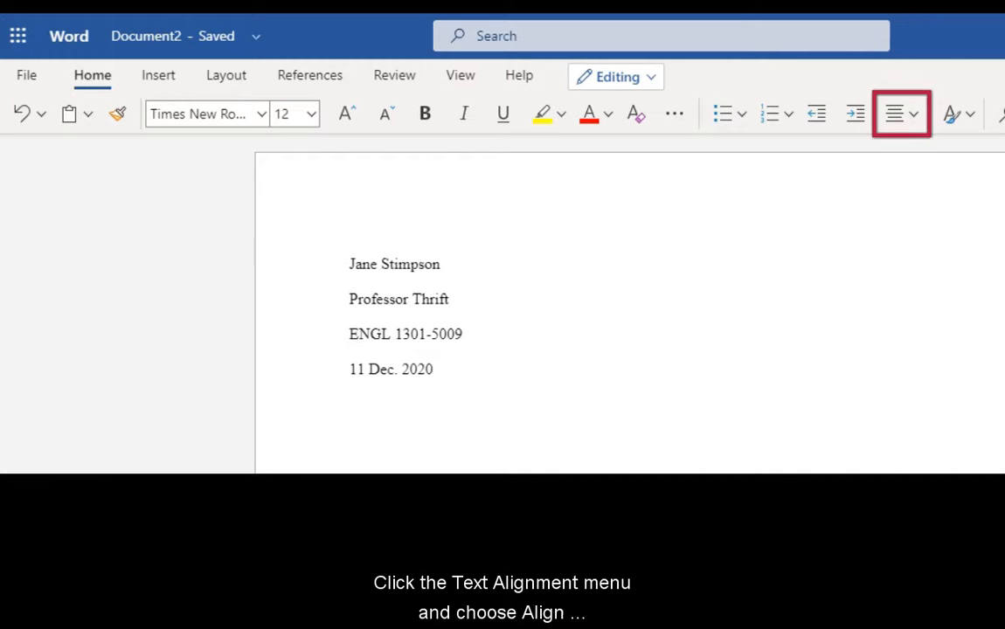
- Add the centered title 'Here is My Awesome Paper Title' and left-align the line below it
{"action": "left_click", "coordinate": [902, 113]}
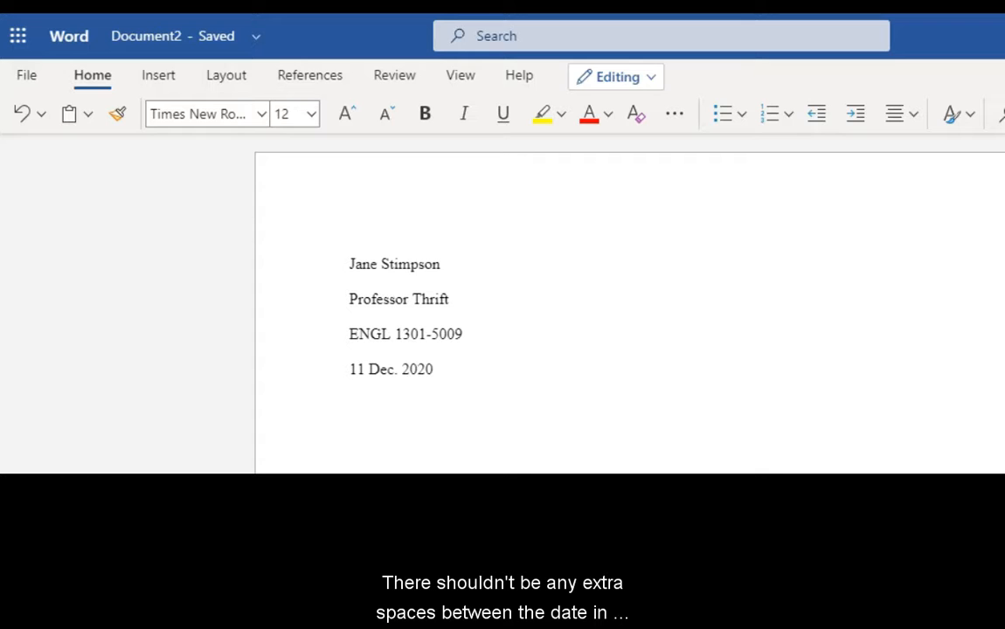
{"action": "type", "text": "Here is My"}
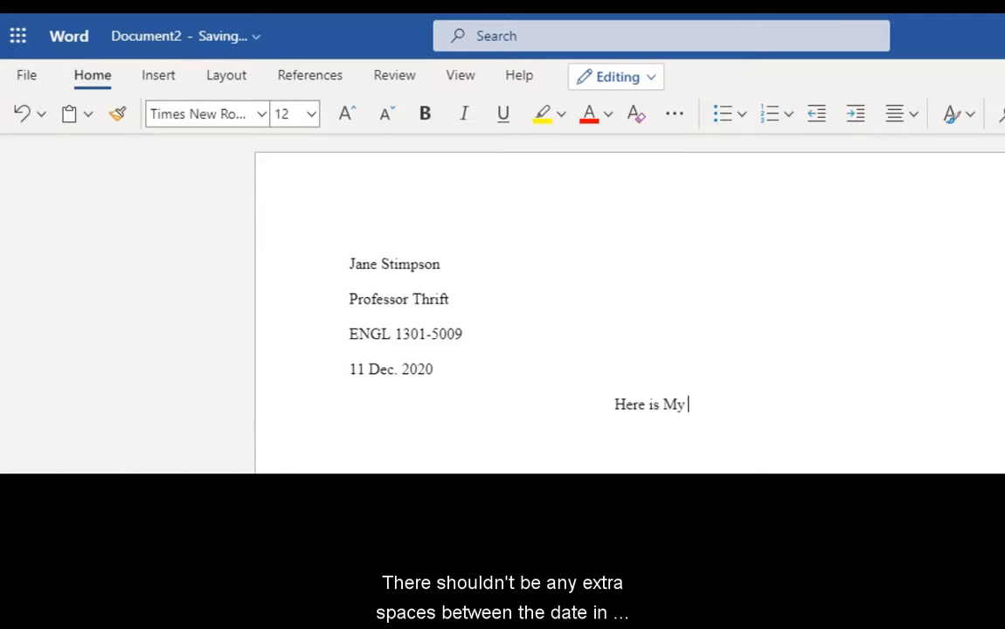
{"action": "type", "text": "Awesome Paper"}
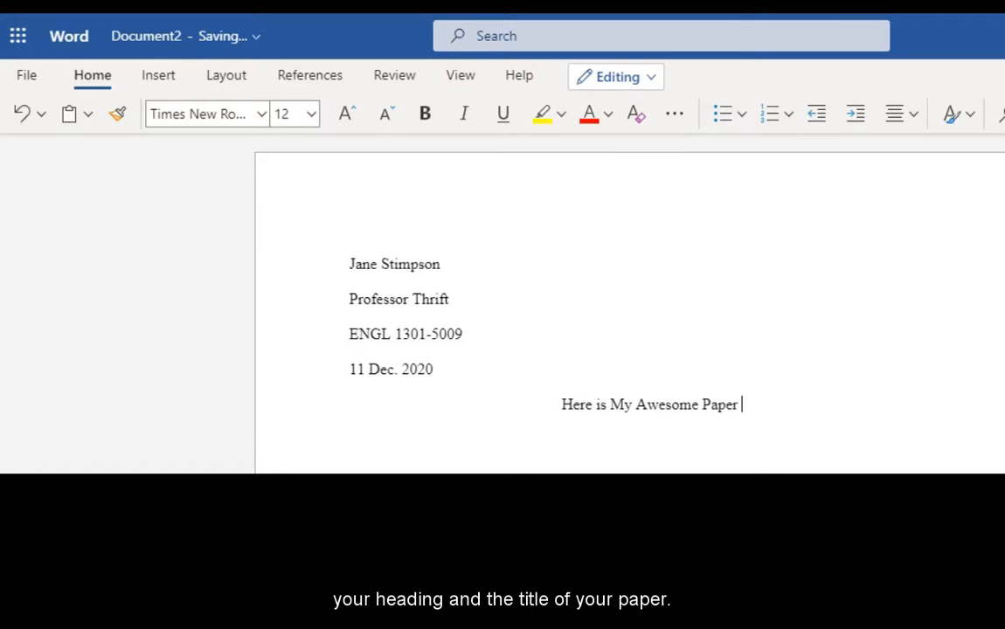
{"action": "type", "text": "Title"}
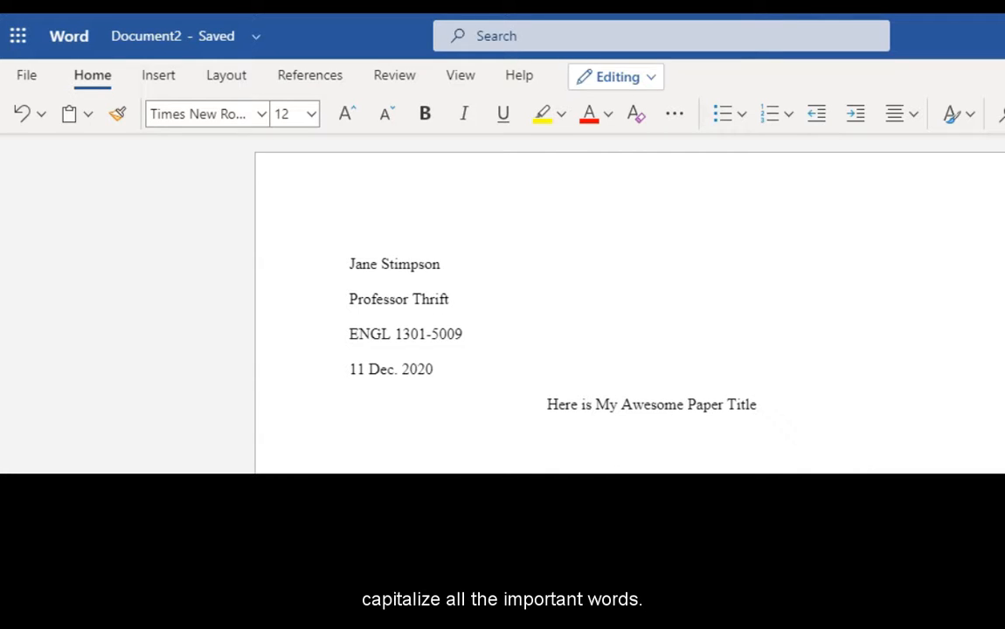
{"action": "left_click", "coordinate": [759, 404]}
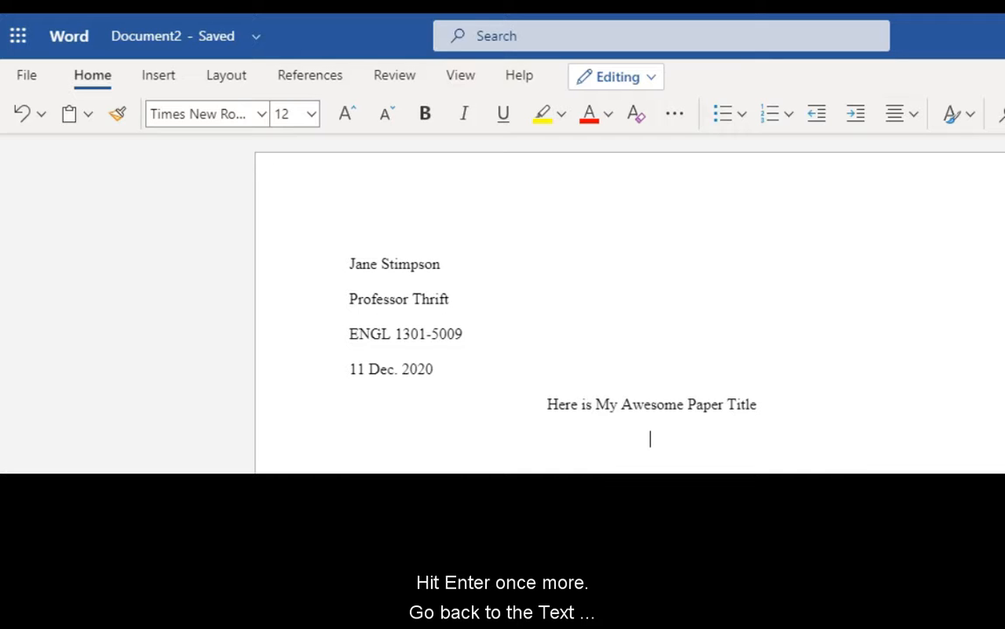
{"action": "left_click", "coordinate": [912, 114]}
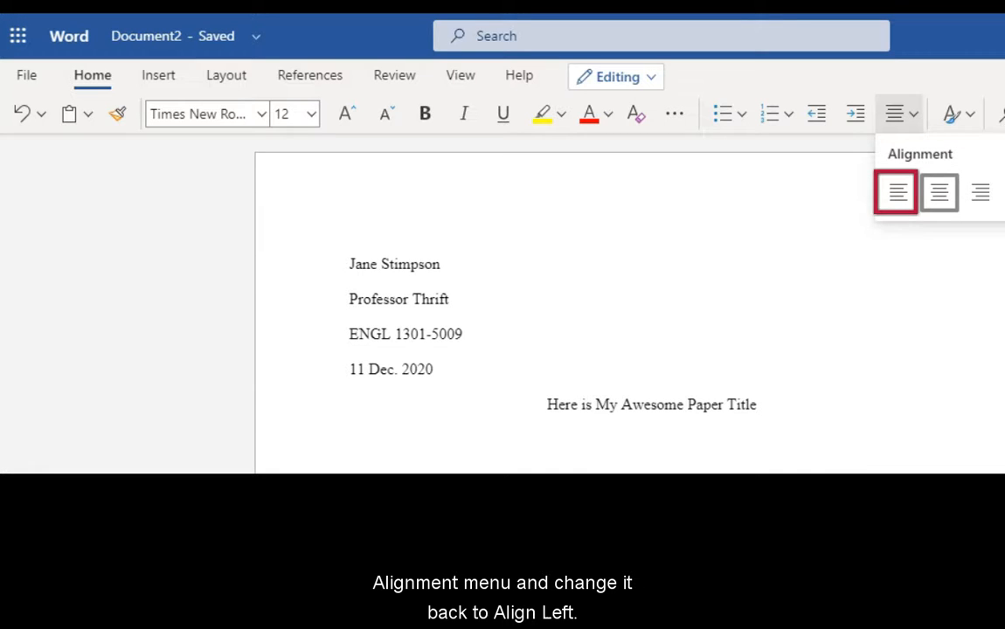
{"action": "left_click", "coordinate": [895, 193]}
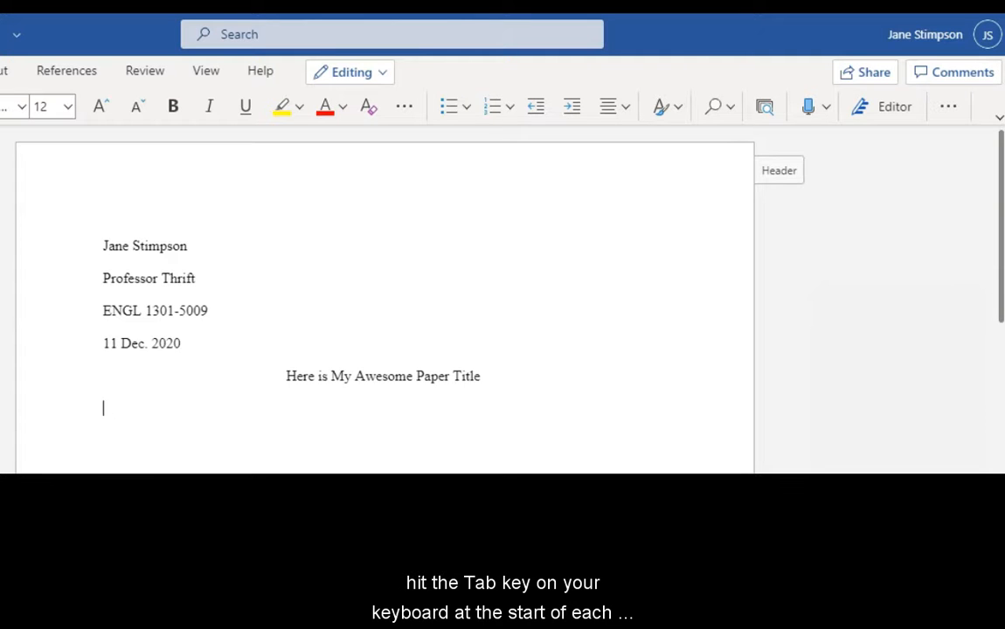
- Begin the indented body paragraph with 'Then start typing!'
{"action": "type", "text": "Then st"}
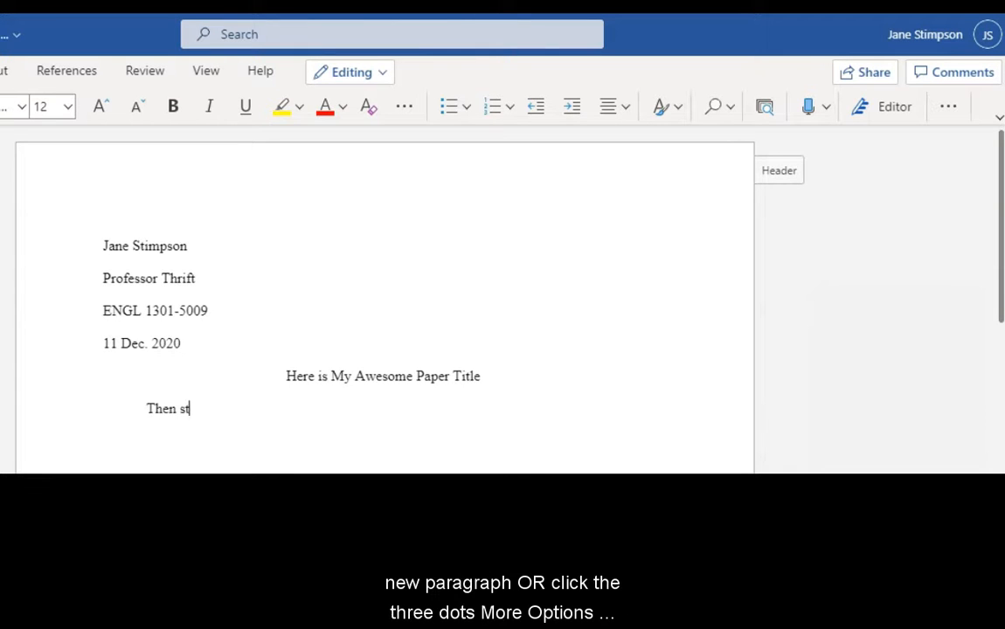
{"action": "type", "text": "art typing!"}
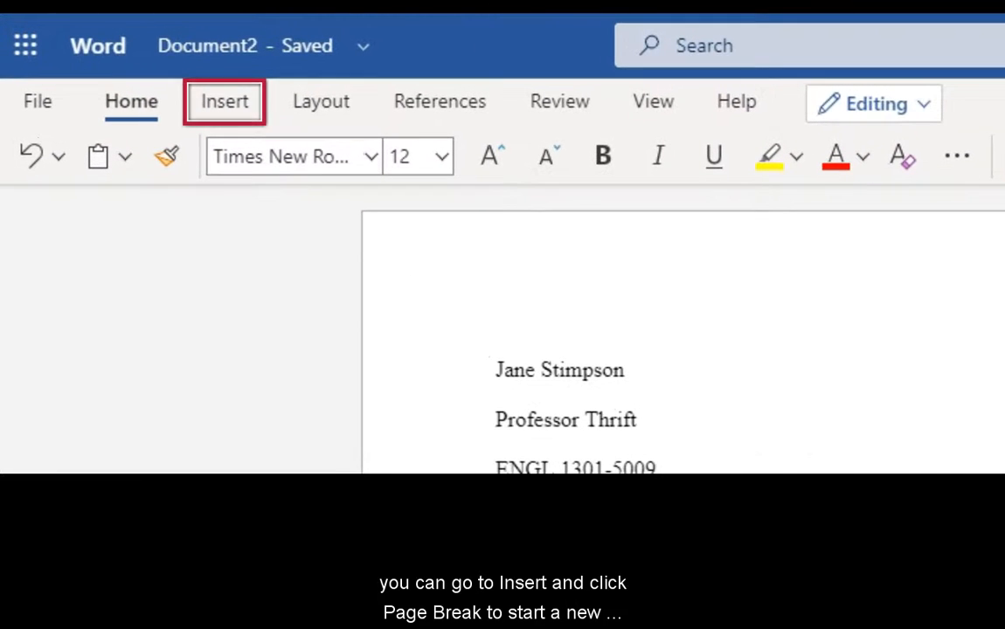
- Insert a page break after the body text and return to the Home formatting commands
{"action": "left_click", "coordinate": [224, 101]}
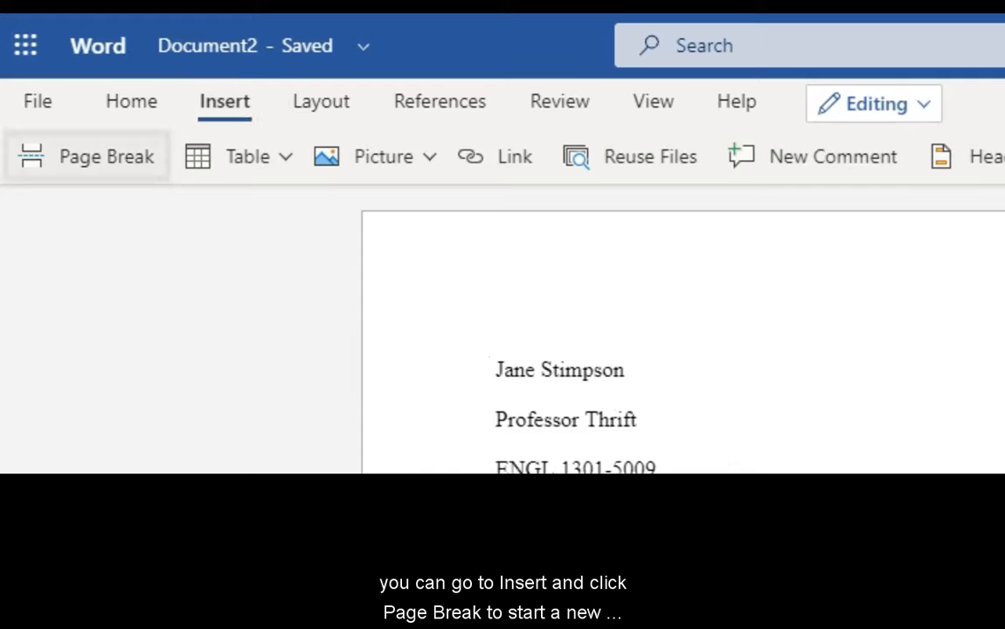
{"action": "left_click", "coordinate": [86, 156]}
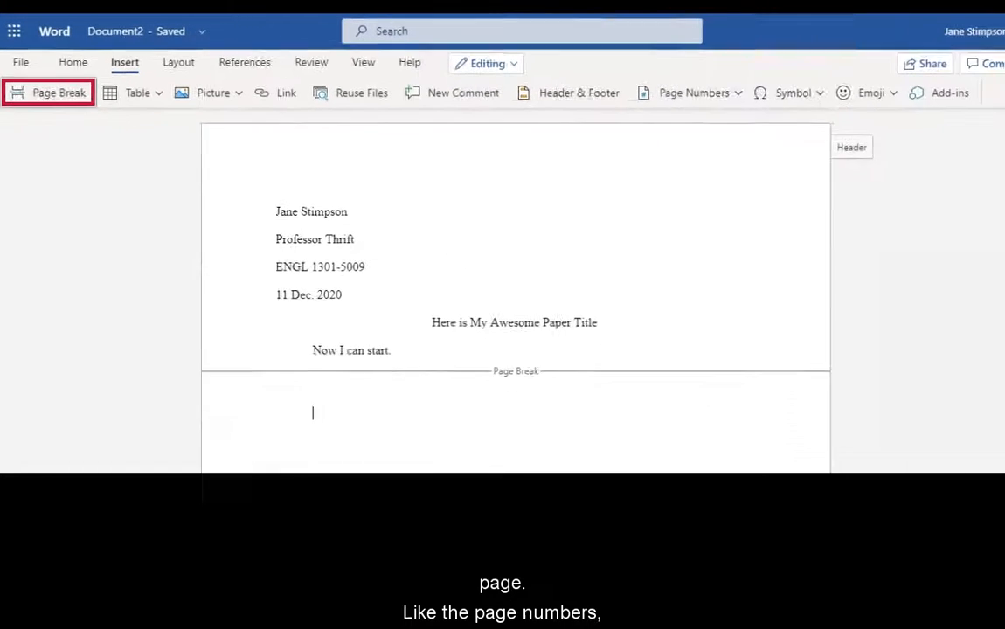
{"action": "scroll", "scroll_direction": "down", "scroll_amount": 3}
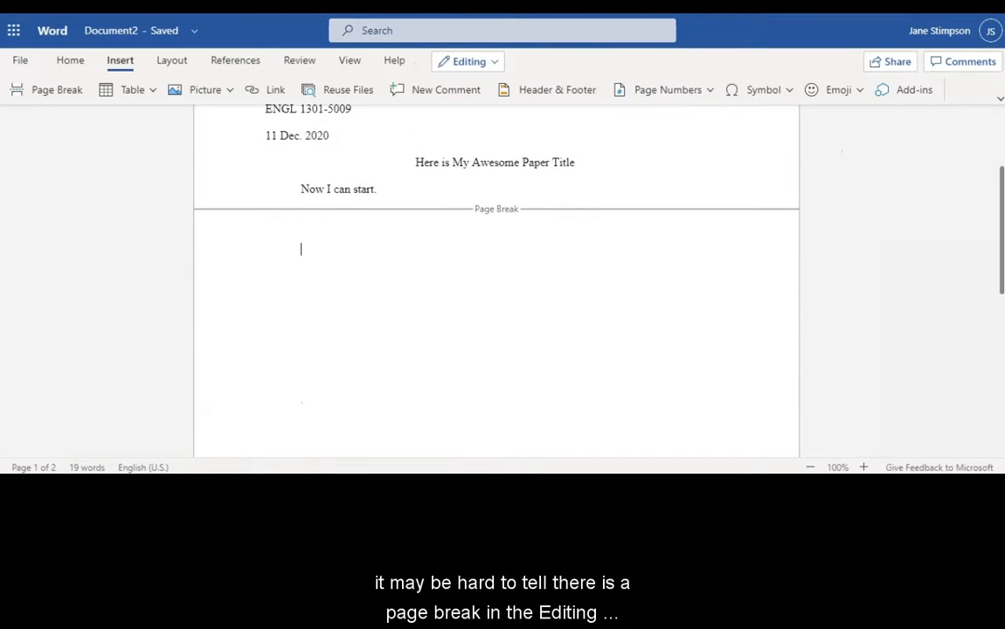
{"action": "scroll", "scroll_direction": "down", "scroll_amount": 3}
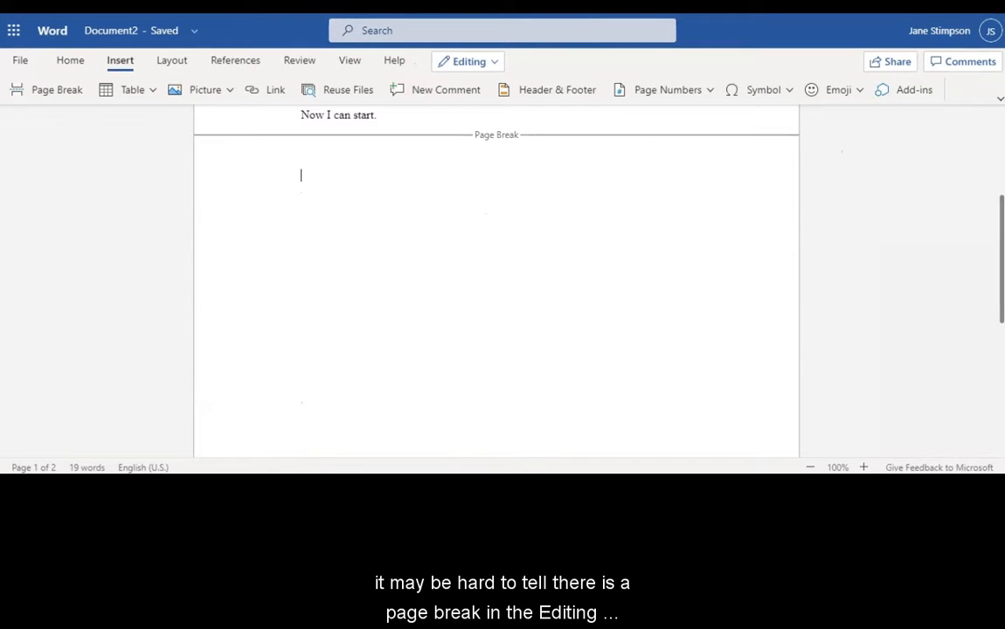
{"action": "scroll", "scroll_direction": "up", "scroll_amount": 3}
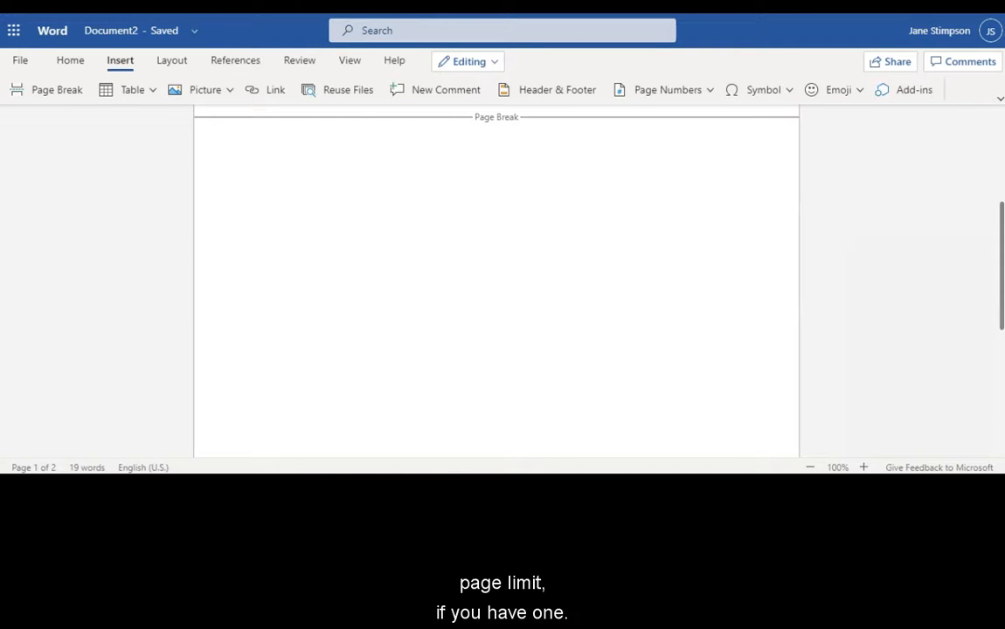
{"action": "left_click", "coordinate": [70, 60]}
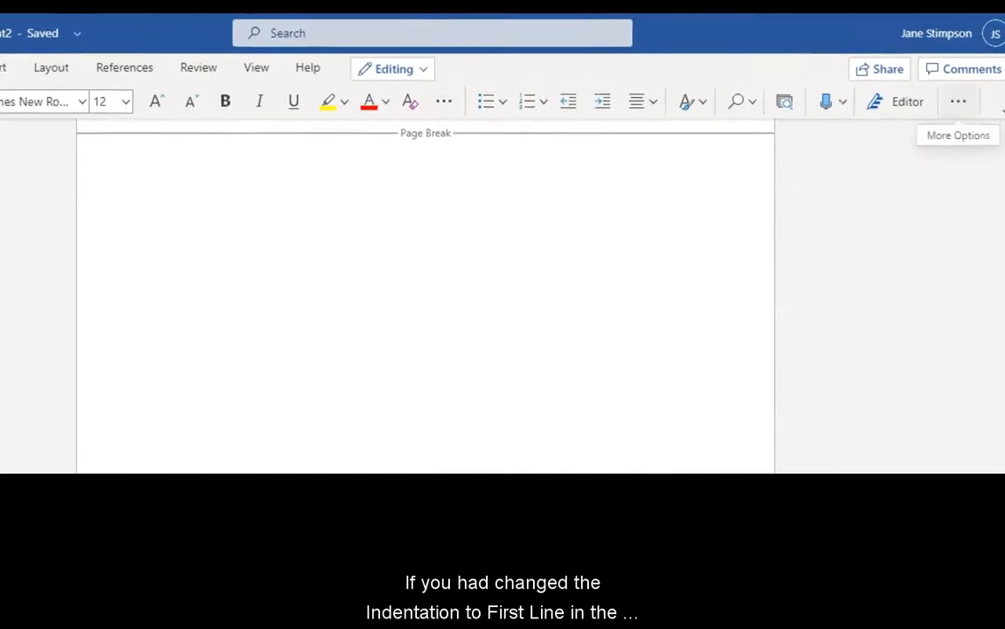
- Write a centered 'Works Cited' heading on the new page and left-align the line beneath it
{"action": "left_click", "coordinate": [958, 101]}
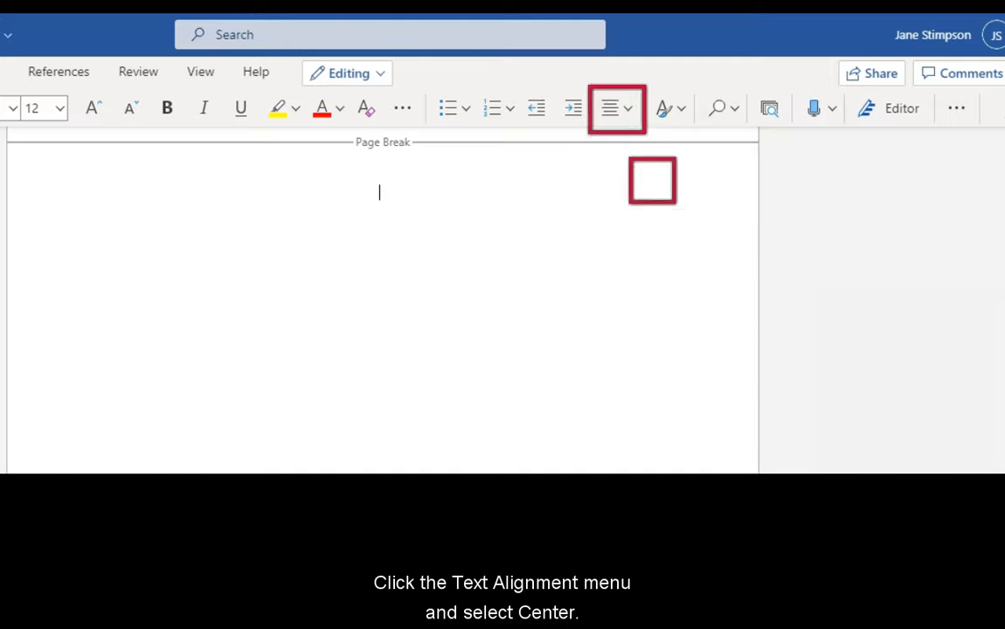
{"action": "type", "text": "Works"}
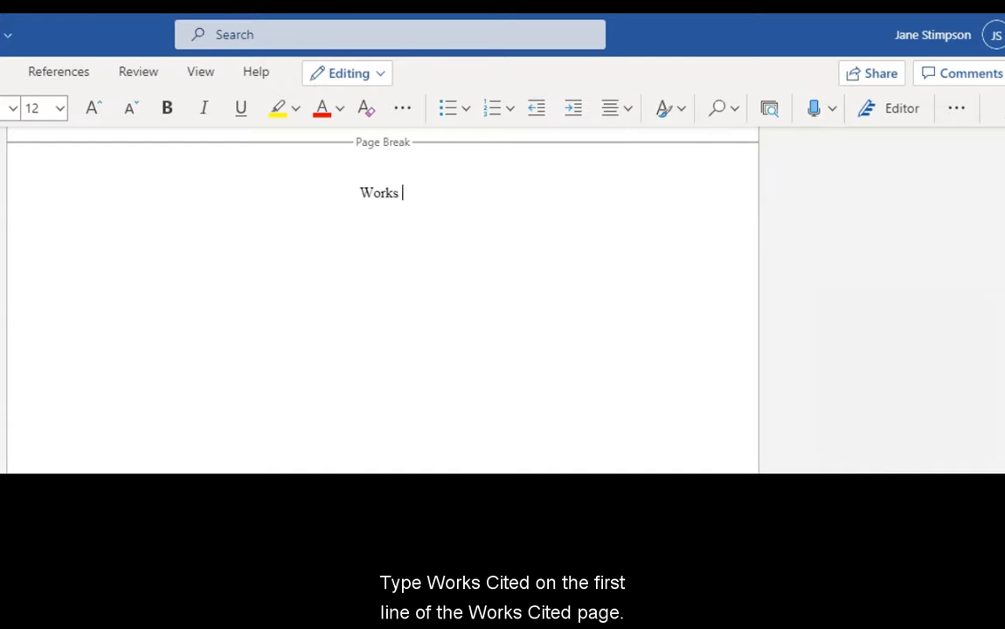
{"action": "type", "text": "Cited"}
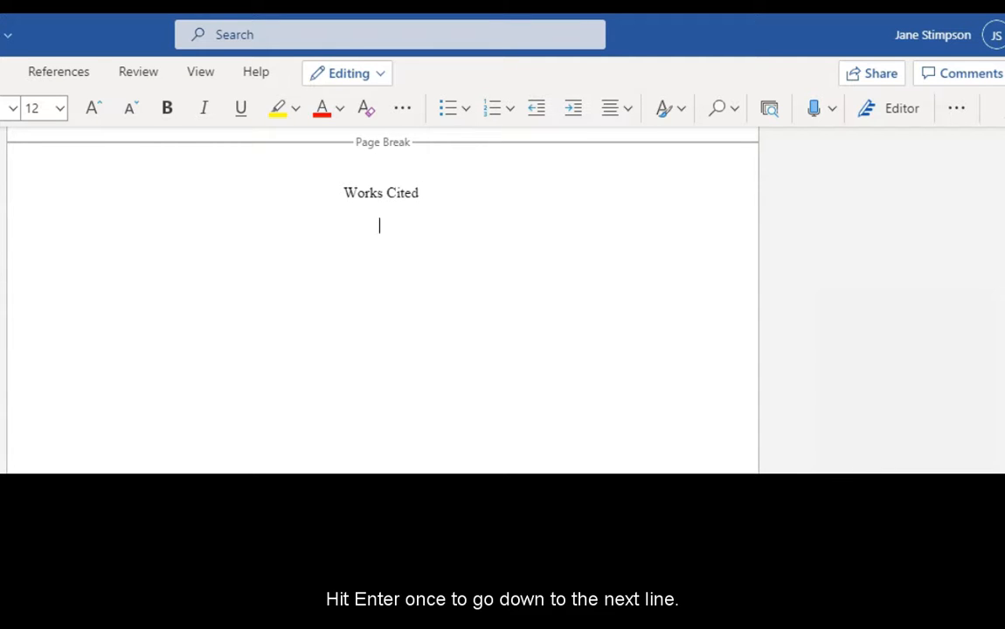
{"action": "left_click", "coordinate": [612, 108]}
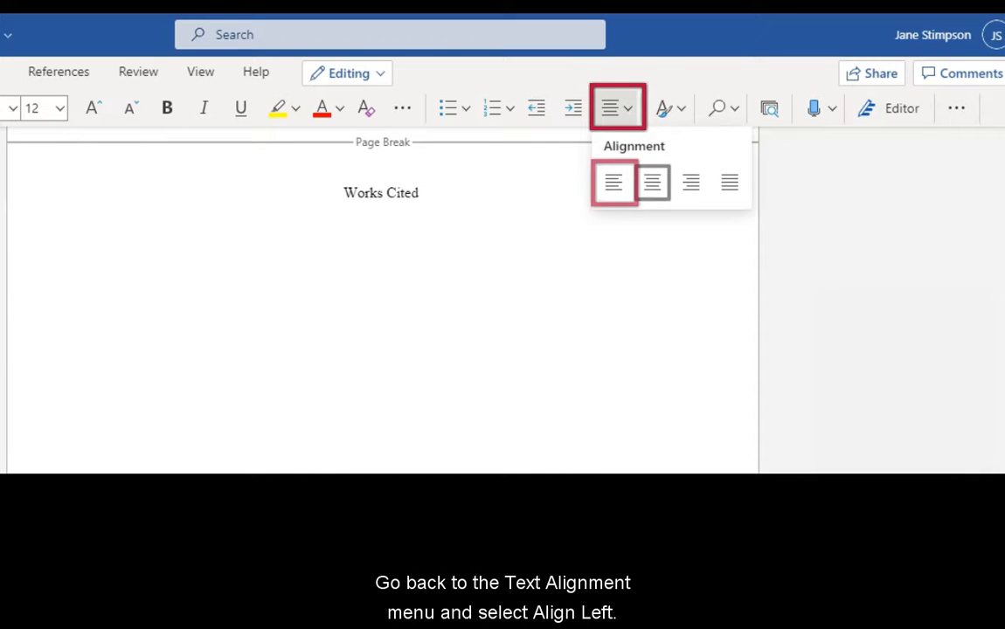
{"action": "left_click", "coordinate": [613, 183]}
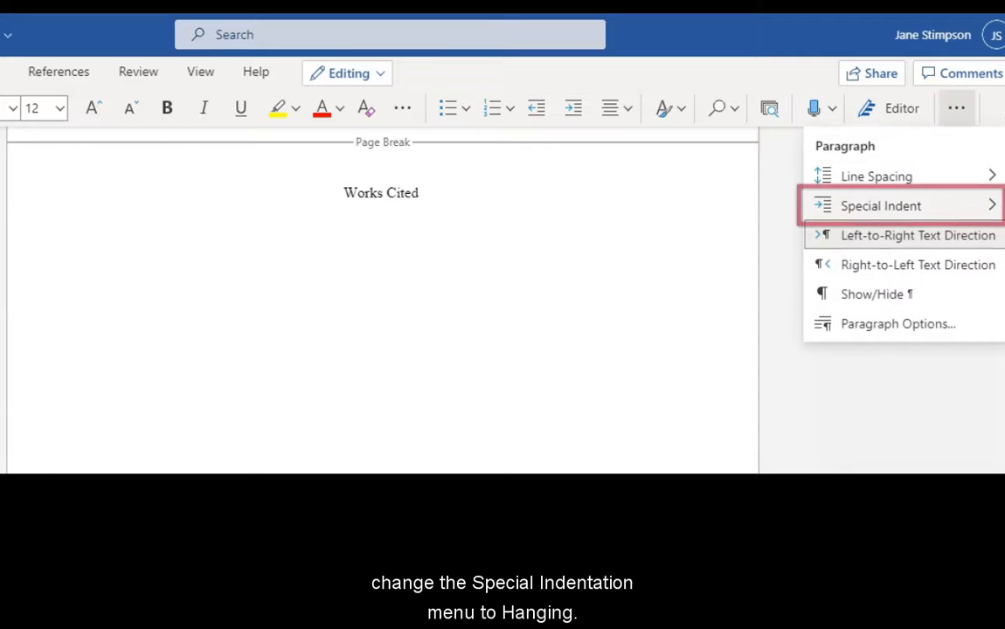
- Set the citation line's Special Indent to Hanging
{"action": "left_click", "coordinate": [881, 207]}
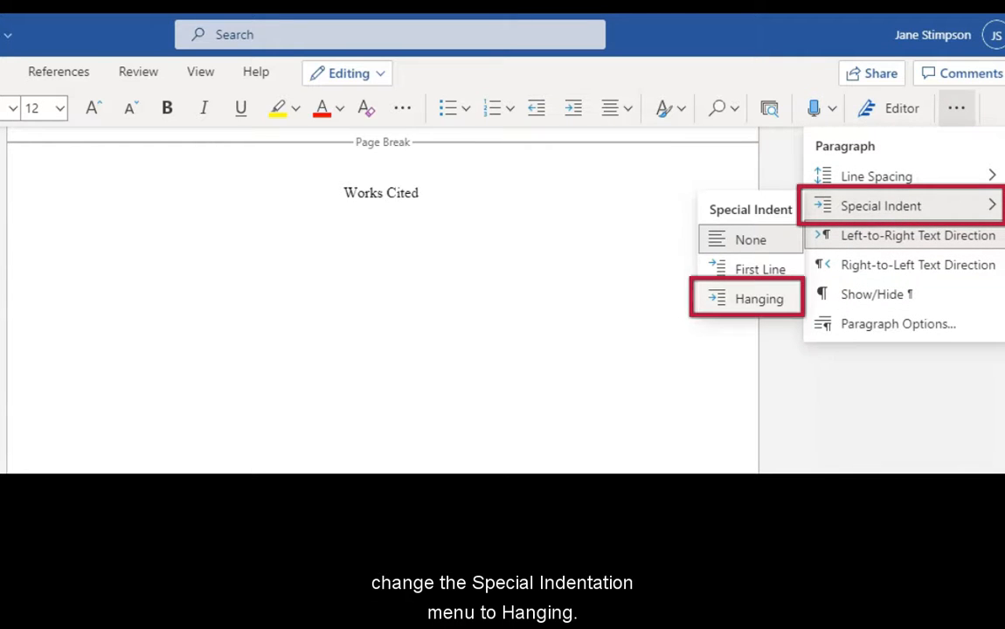
{"action": "left_click", "coordinate": [748, 297]}
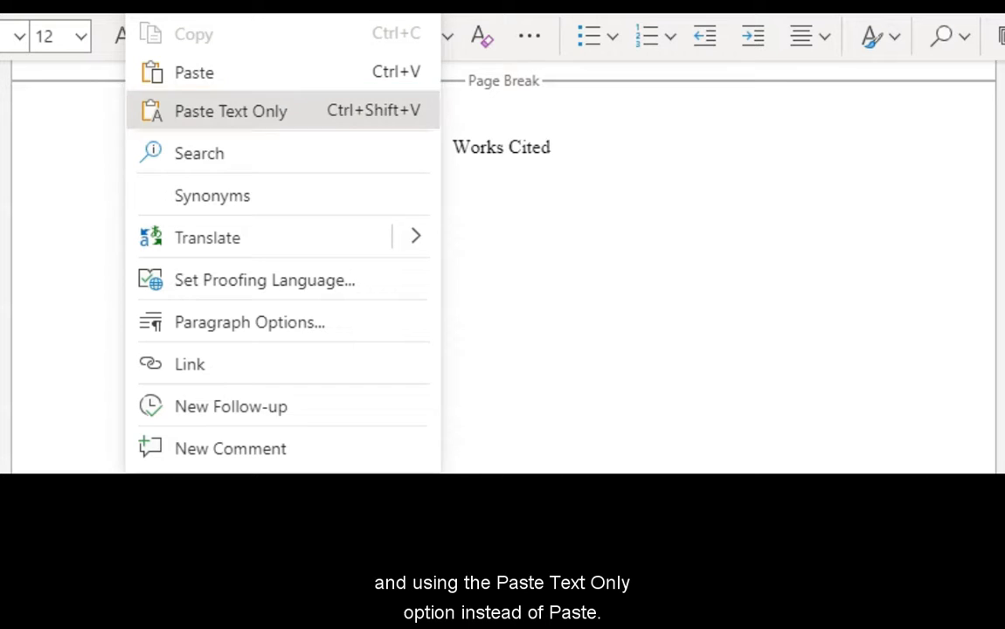
- Paste the Thomas journal article citation as plain text under Works Cited
{"action": "left_click", "coordinate": [231, 112]}
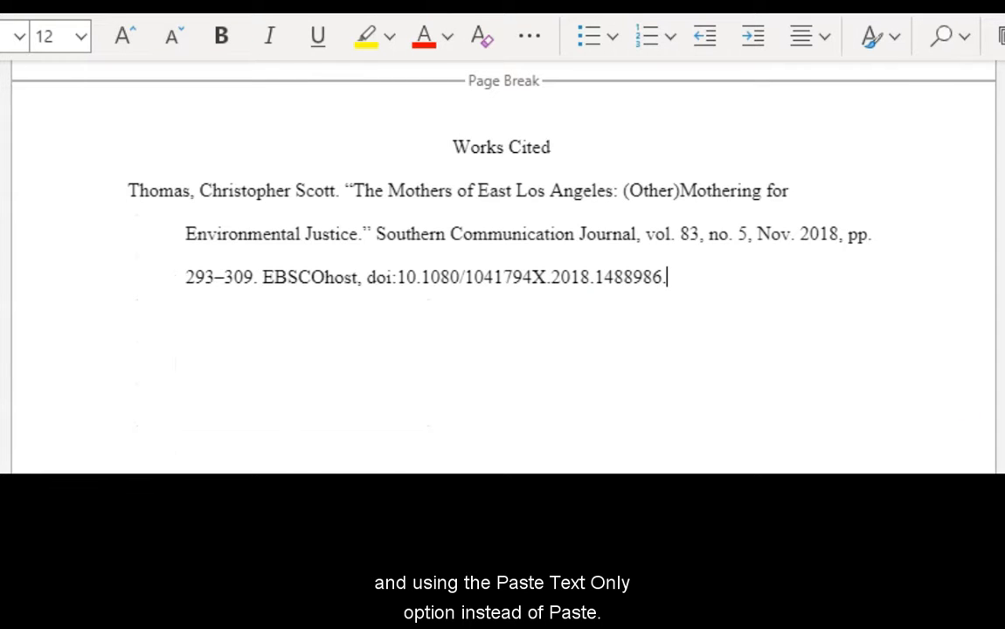